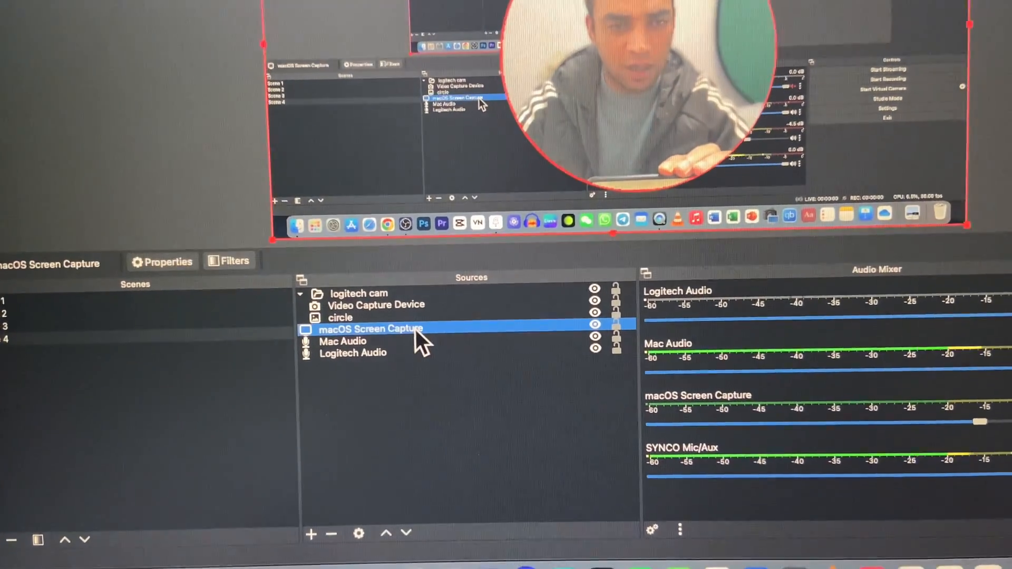
# Step: Confirm the macOS Screen Capture source captures display S27R35x at 1920x1080, then dismiss its properties
pyautogui.click(161, 262)
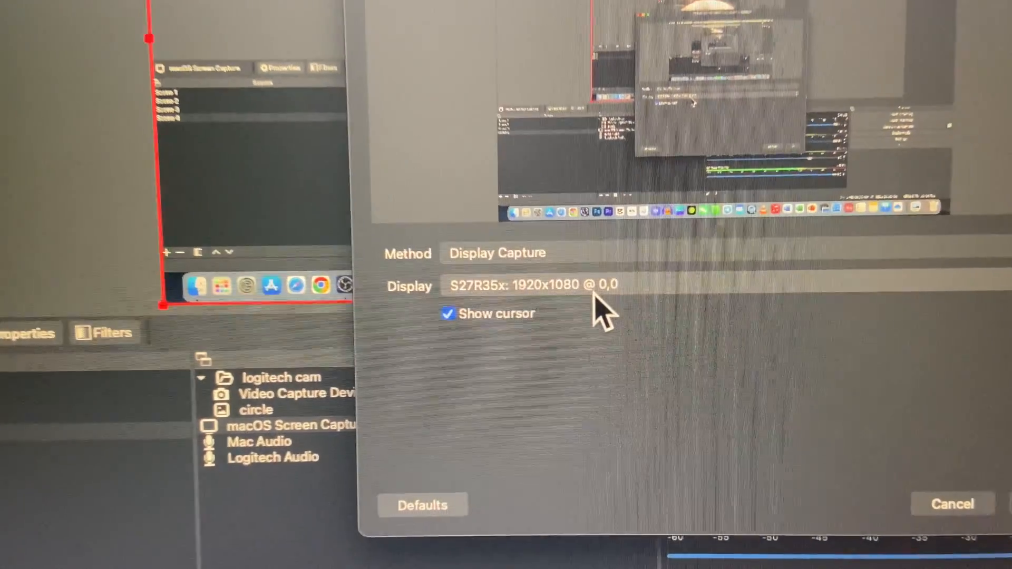
pyautogui.click(526, 285)
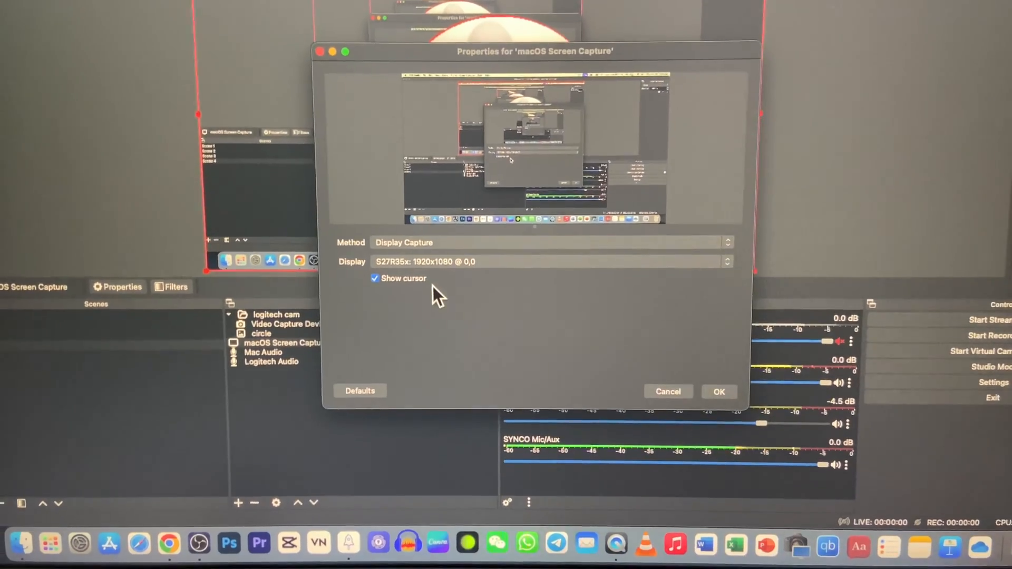
pyautogui.click(718, 393)
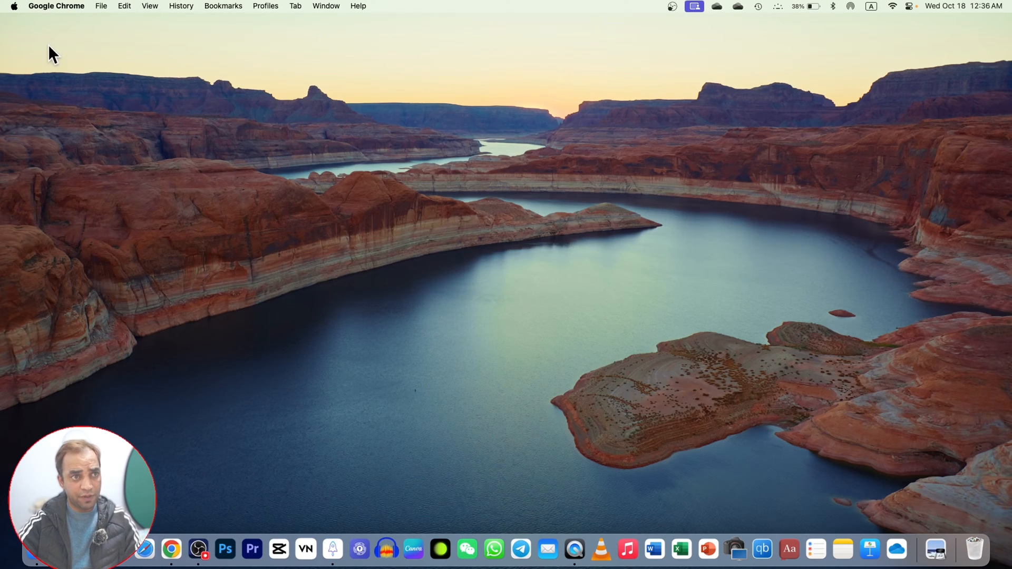
# Step: Glance at the Apple menu and bring the OBS Studio window back to the front
pyautogui.click(13, 6)
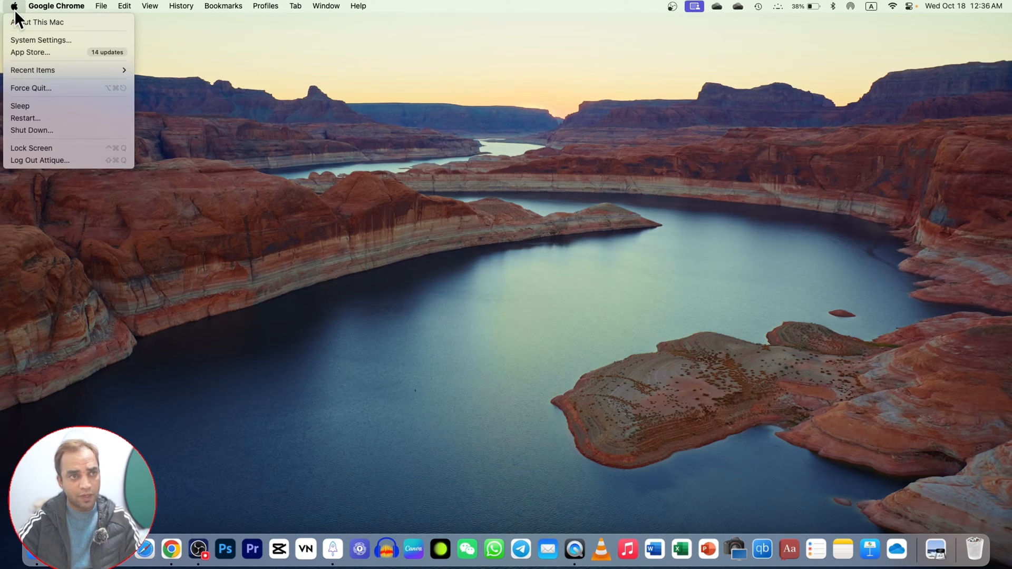
pyautogui.click(408, 175)
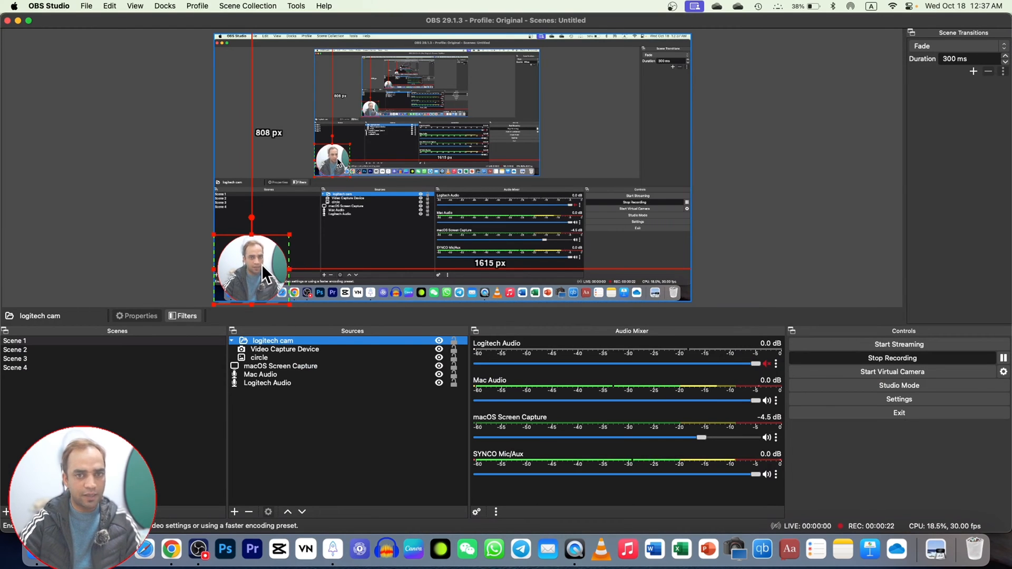
# Step: Switch to Scene 4 with the large webcam circle and bring up OBS Settings
pyautogui.click(14, 367)
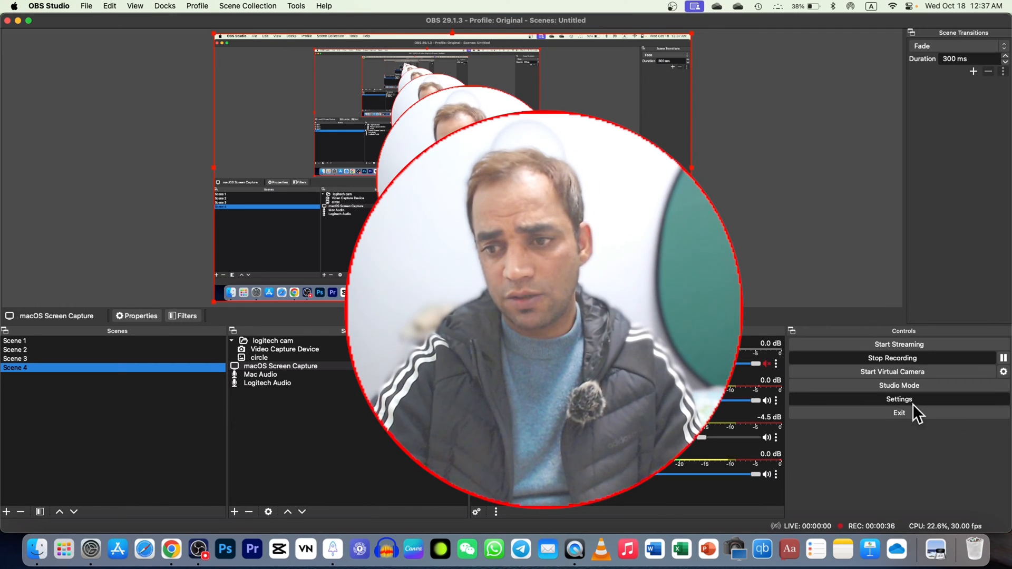
pyautogui.click(899, 398)
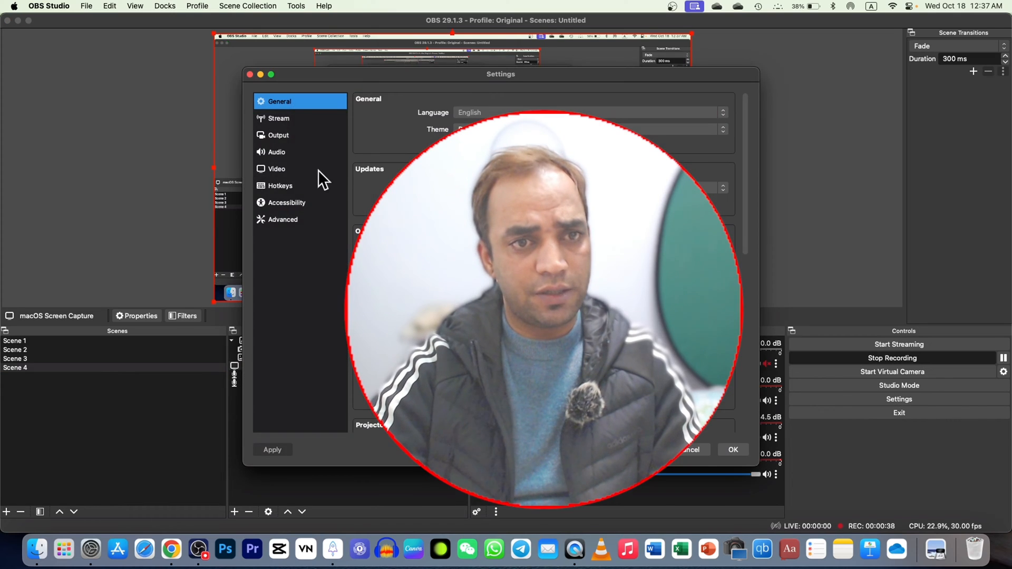
# Step: Verify the Video canvas and output resolution are 1920x1080 and cancel without changes
pyautogui.click(276, 169)
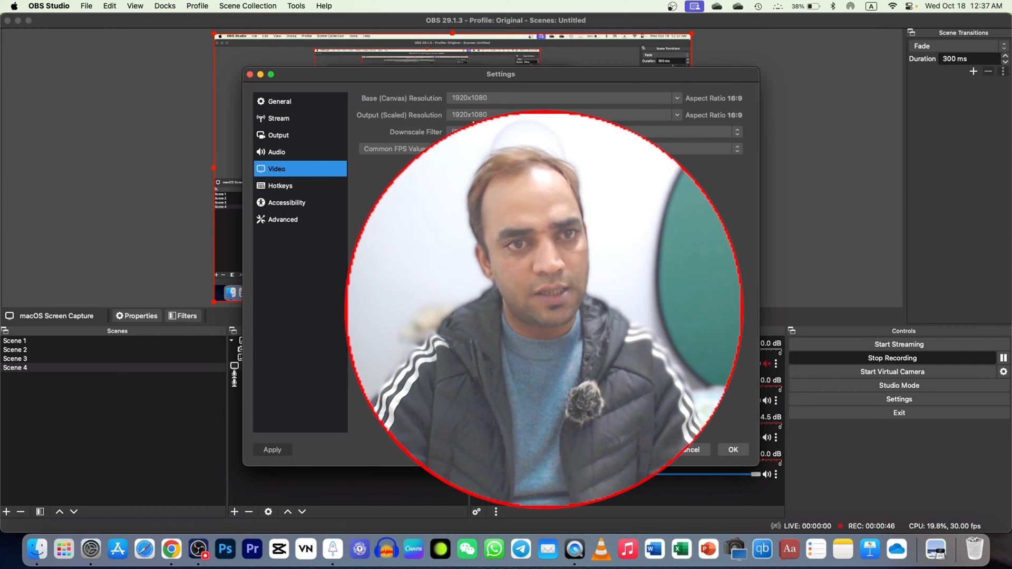
pyautogui.click(733, 450)
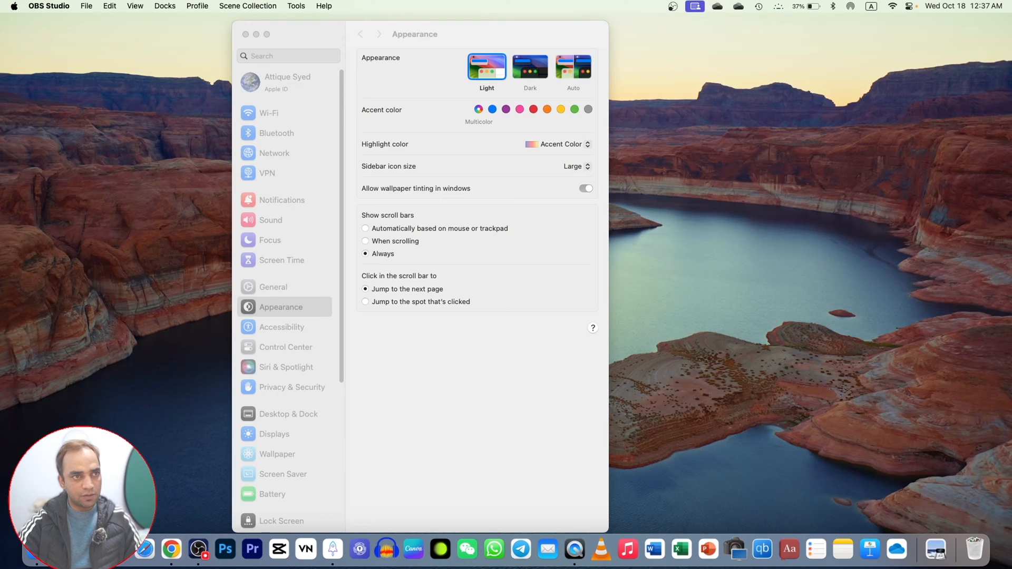
# Step: Reach the Displays page via the Apple menu and select the Built-in Display thumbnail
pyautogui.click(12, 7)
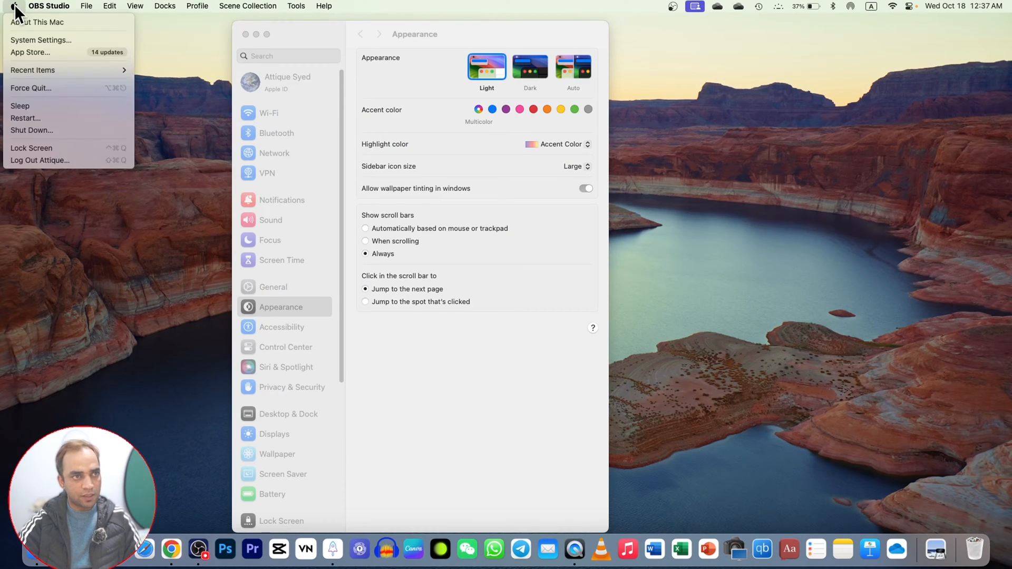
pyautogui.moveTo(268, 307)
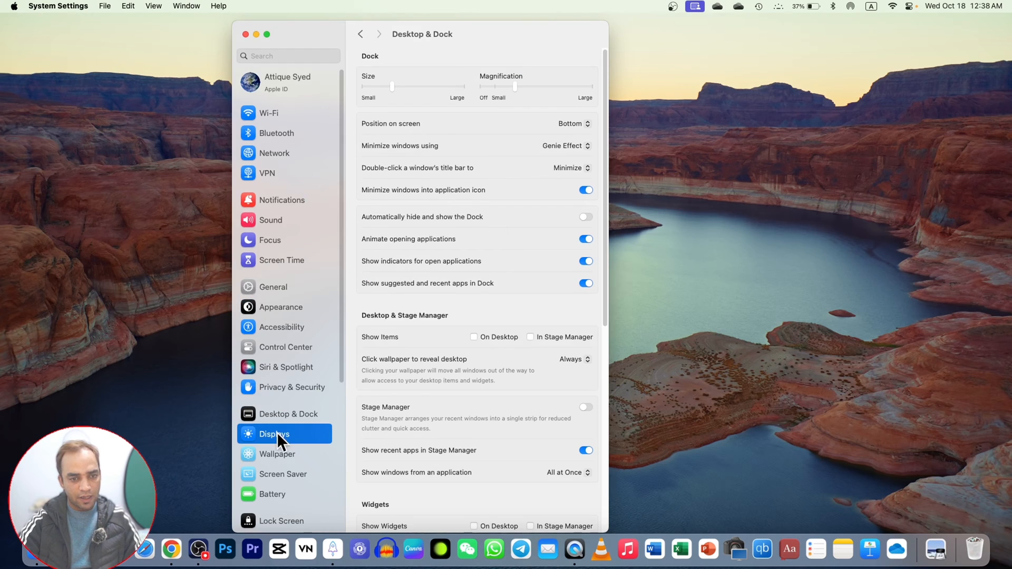
pyautogui.click(274, 433)
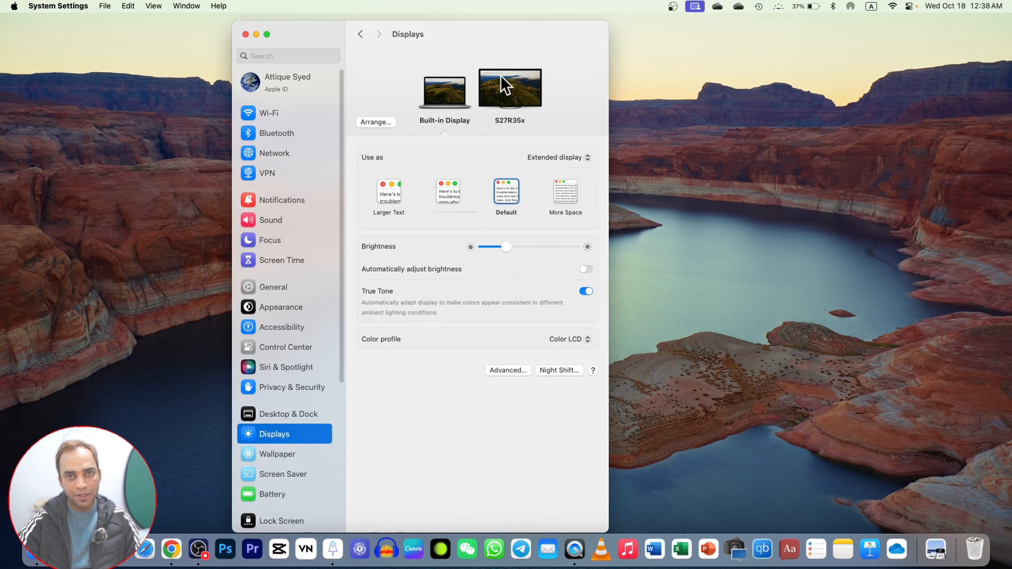
pyautogui.moveTo(450, 103)
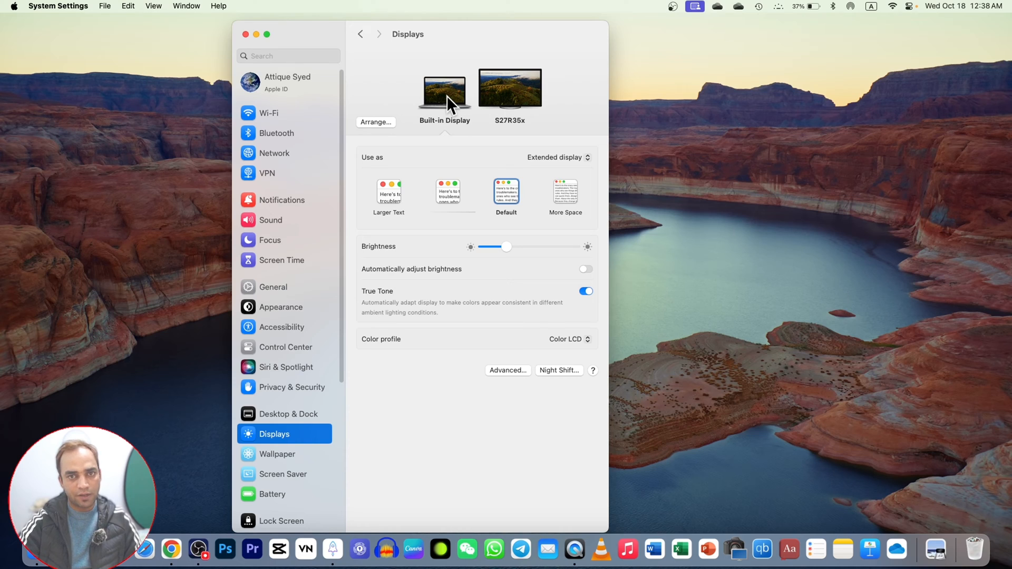
pyautogui.click(509, 87)
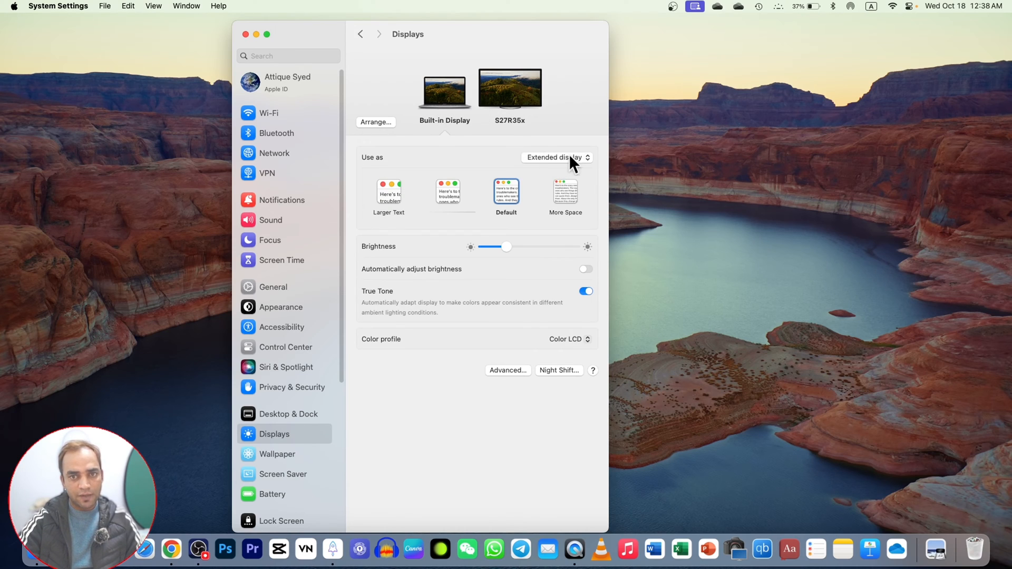
# Step: Review the built-in display's Use as choices twice, keeping it as Extended display
pyautogui.click(556, 157)
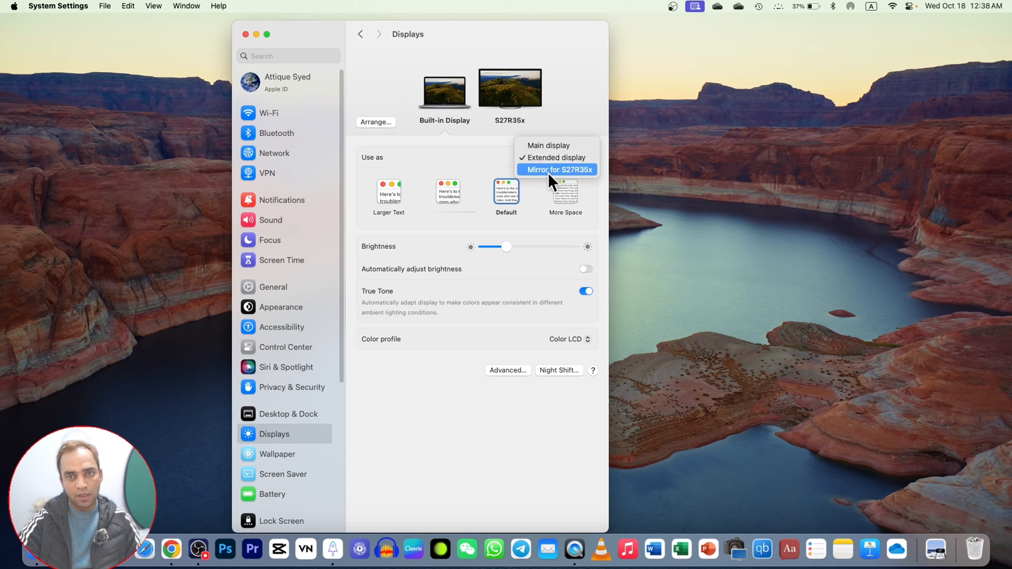
pyautogui.moveTo(584, 179)
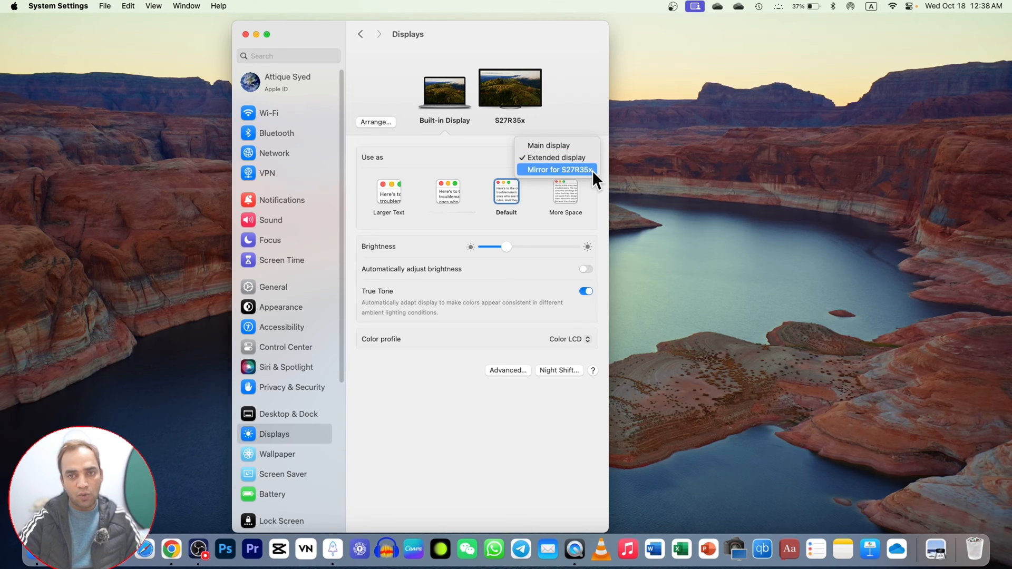
pyautogui.moveTo(551, 179)
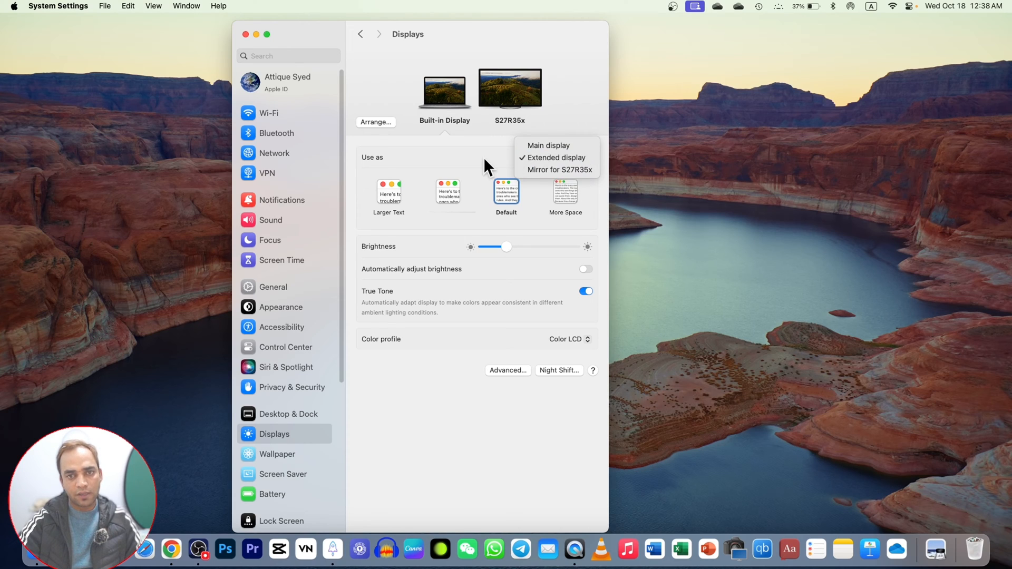
pyautogui.click(554, 157)
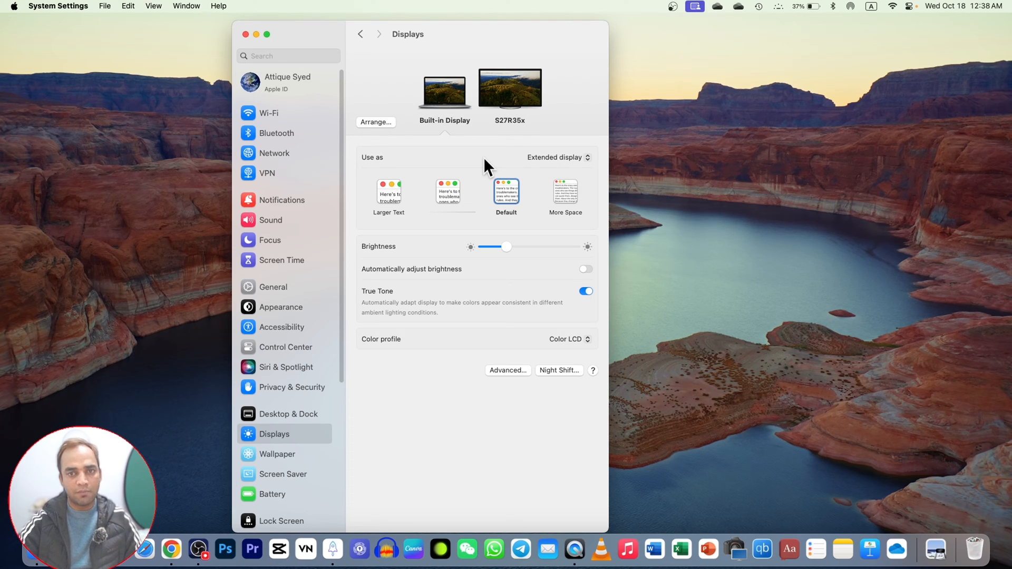
pyautogui.click(557, 157)
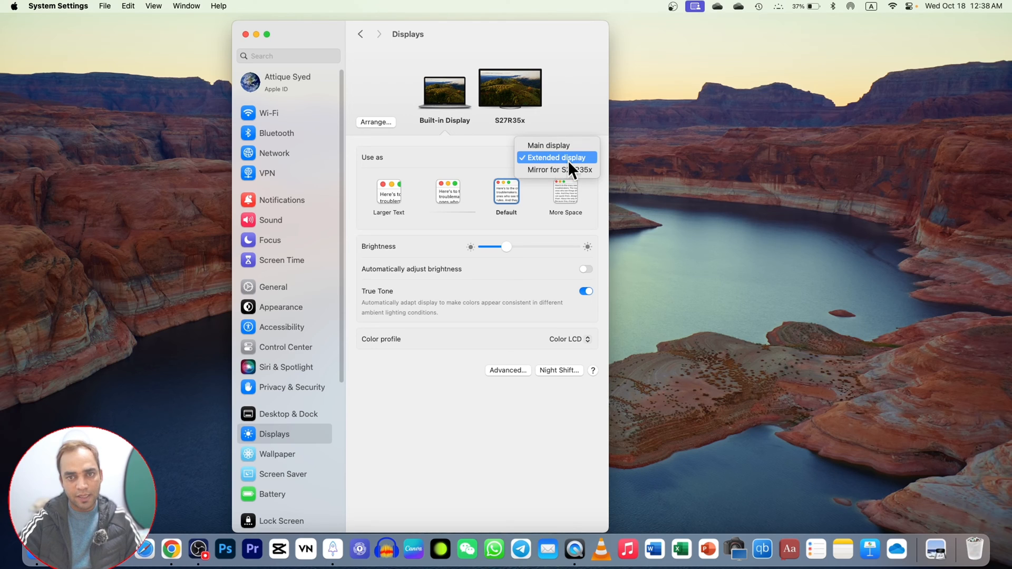
pyautogui.click(555, 157)
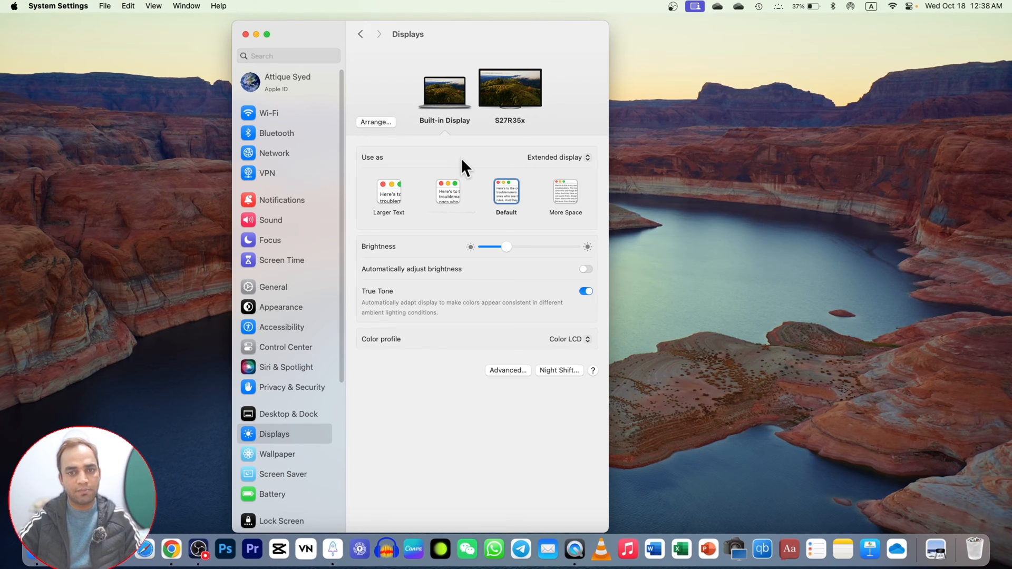
pyautogui.moveTo(509, 203)
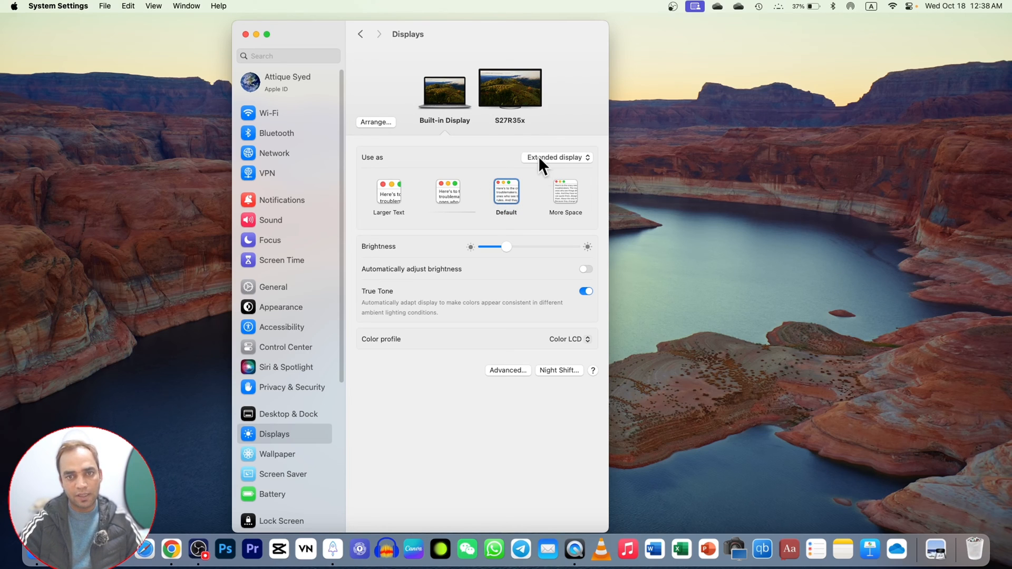
pyautogui.moveTo(551, 168)
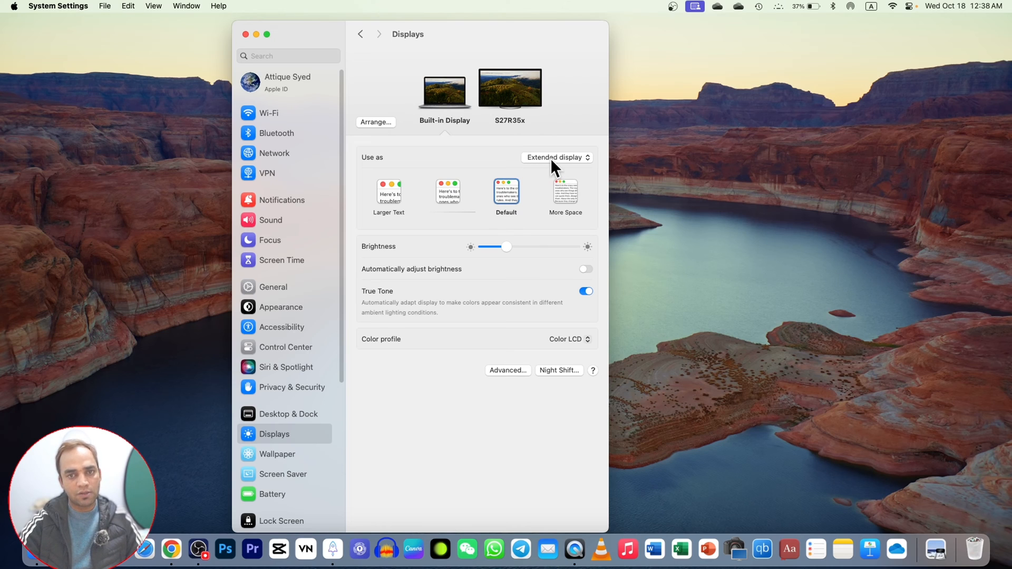
# Step: Select the S27R35x monitor's settings, then return to OBS Scene 4 to check the webcam
pyautogui.click(509, 88)
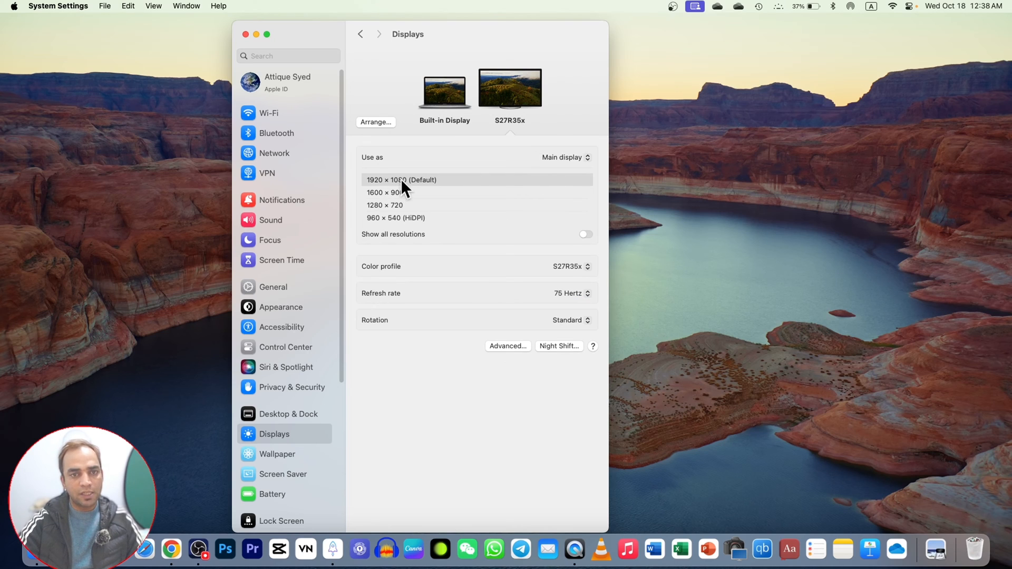
pyautogui.moveTo(476, 94)
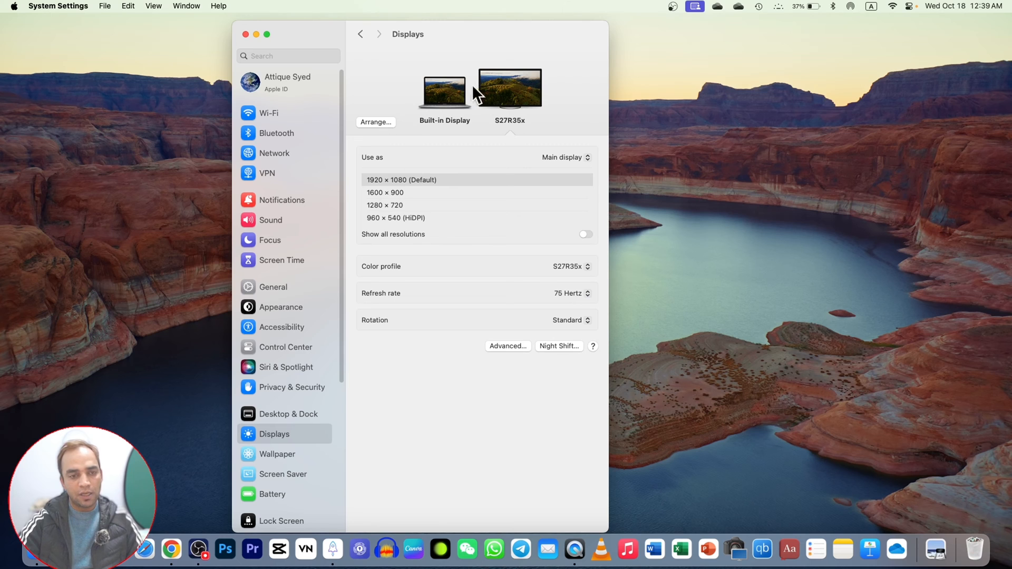
pyautogui.click(198, 550)
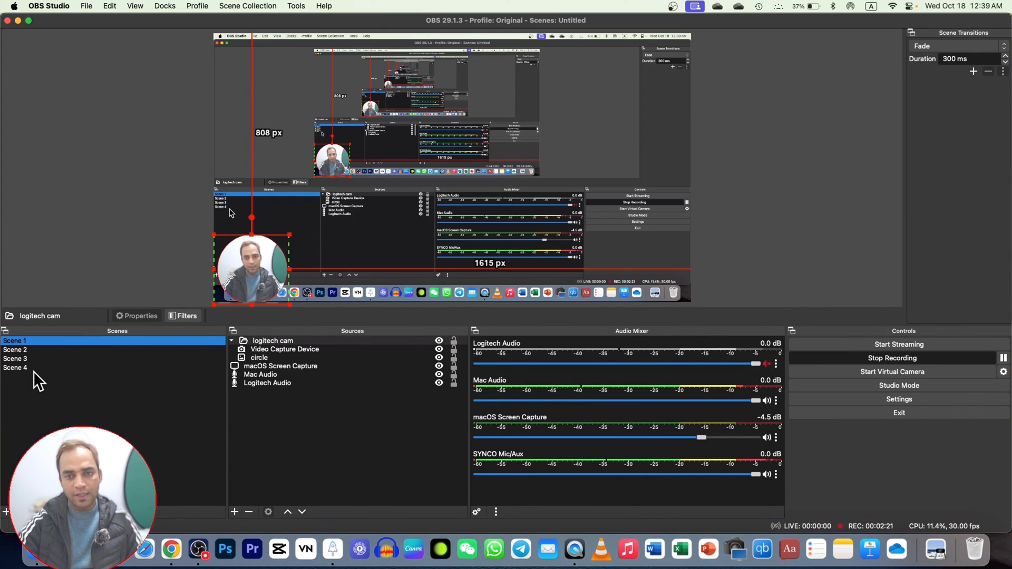
pyautogui.click(16, 368)
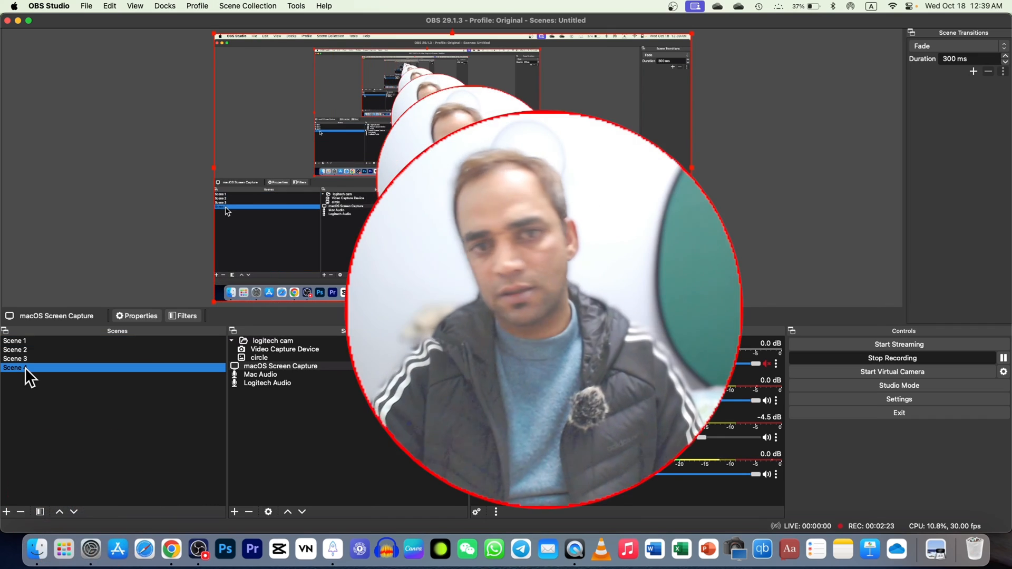